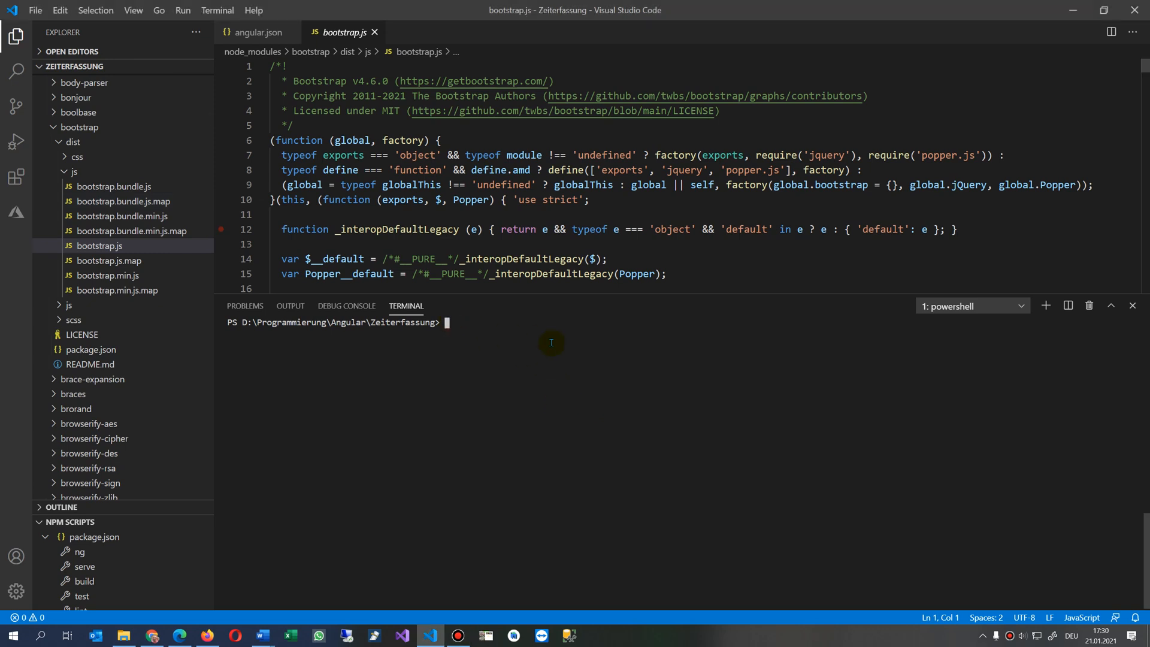
Run ng serve in the terminal, hitting the missing bootstrap.js script error
type("ng serve")
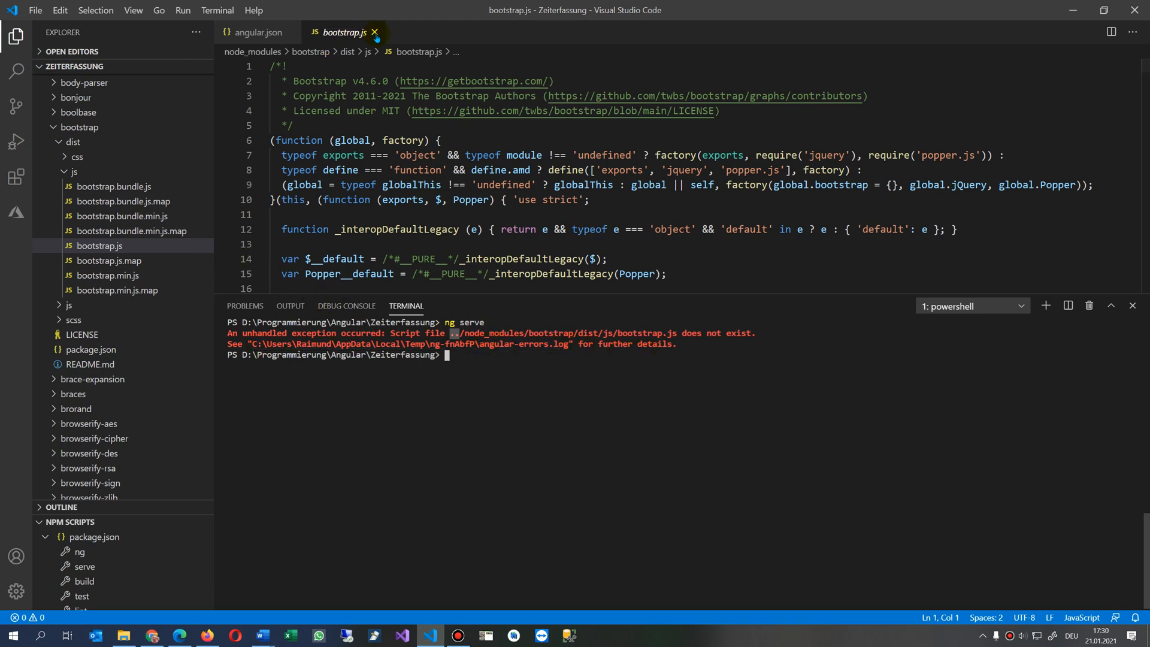
Close the bootstrap.js source file tab
left_click(376, 33)
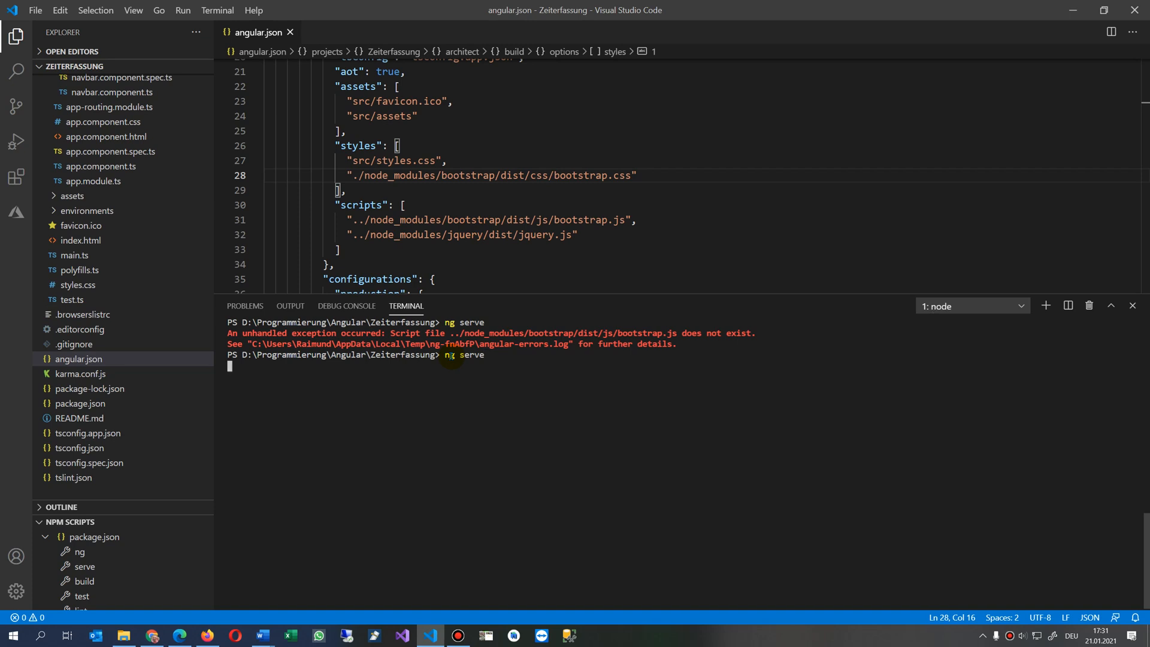
mouse_move(592, 426)
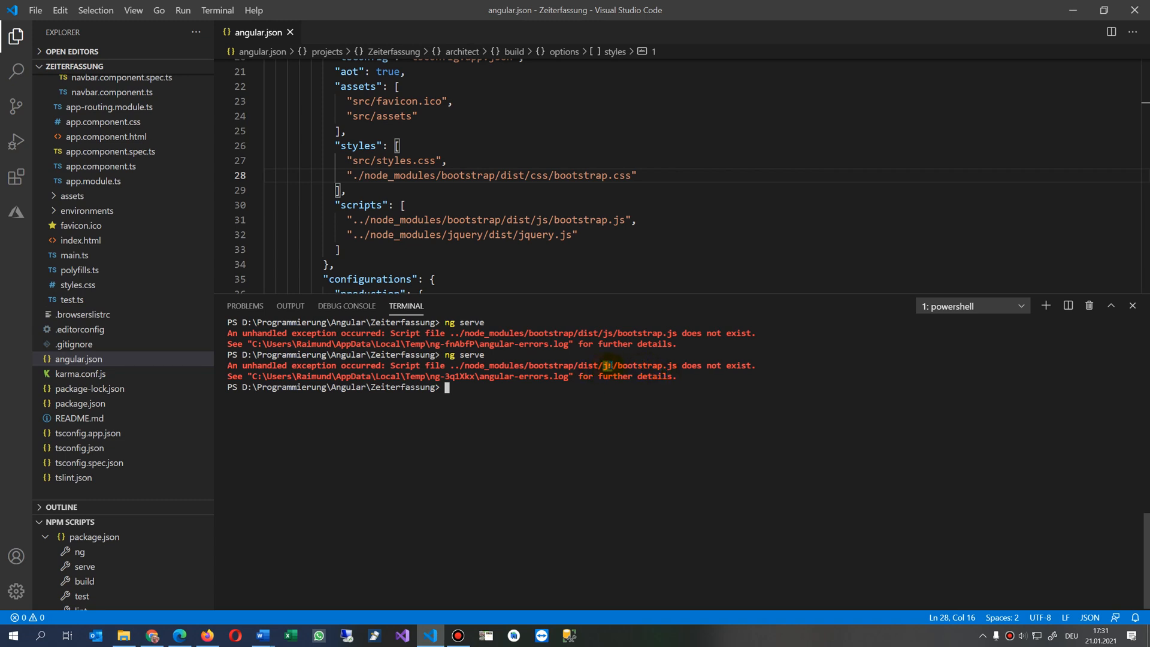
mouse_move(647, 385)
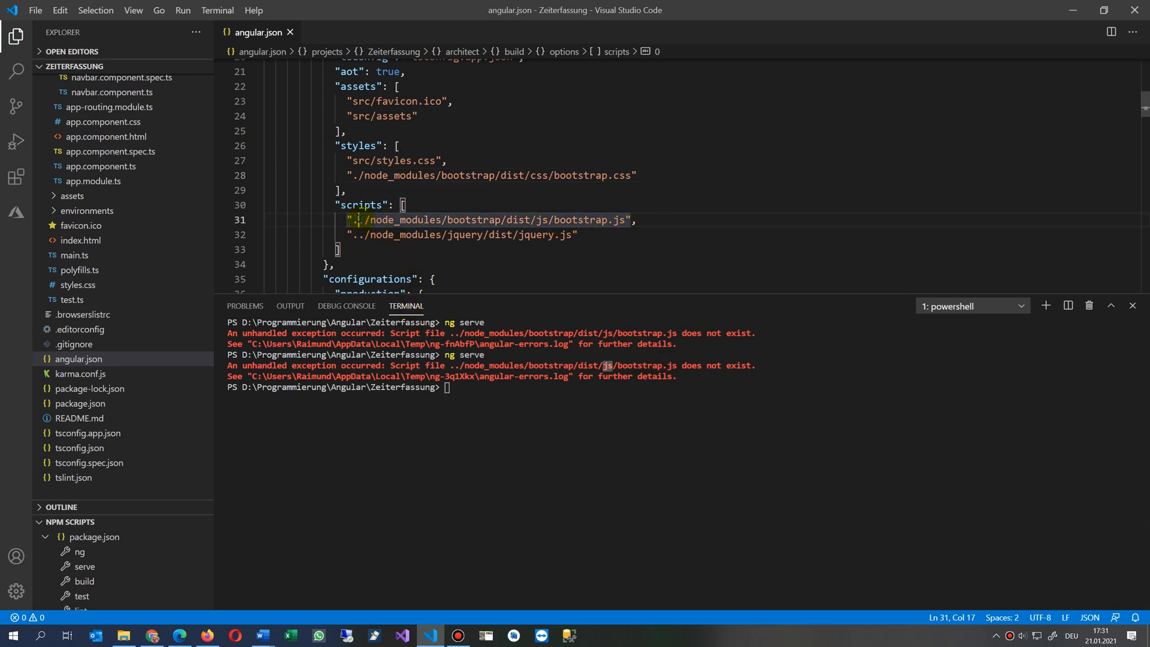
Change the bootstrap script path to ./node_modules and rerun ng serve
key("Backspace")
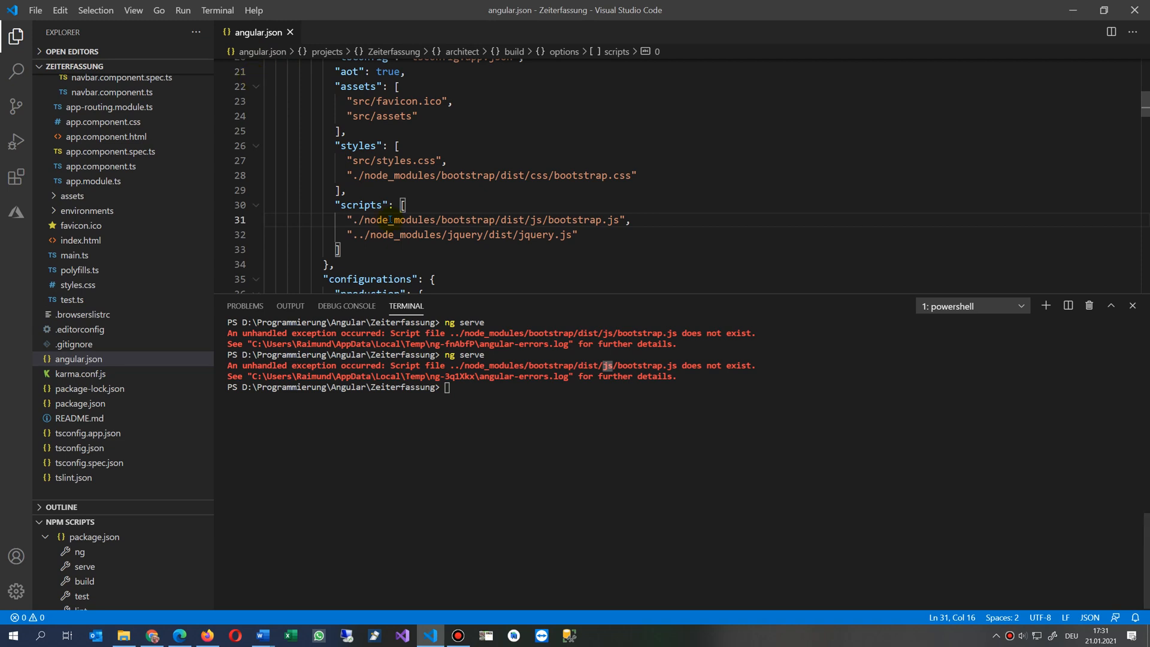
type("ng serve")
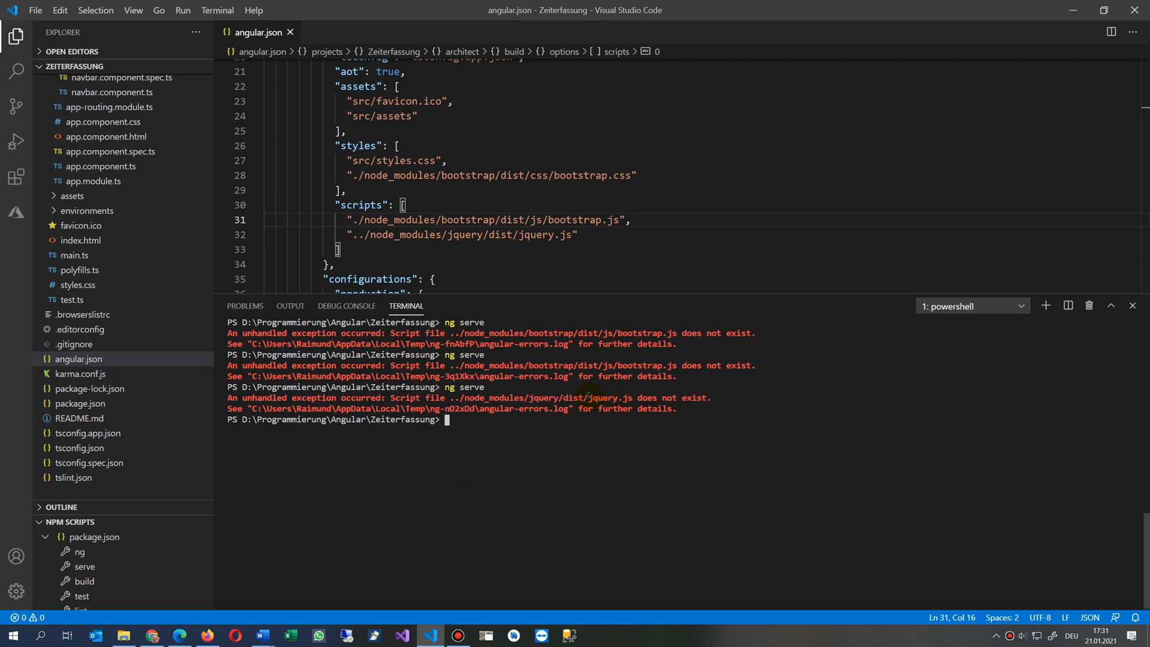
Select 'jquery' in the terminal error and view the CodeDocu.com article
double_click(601, 398)
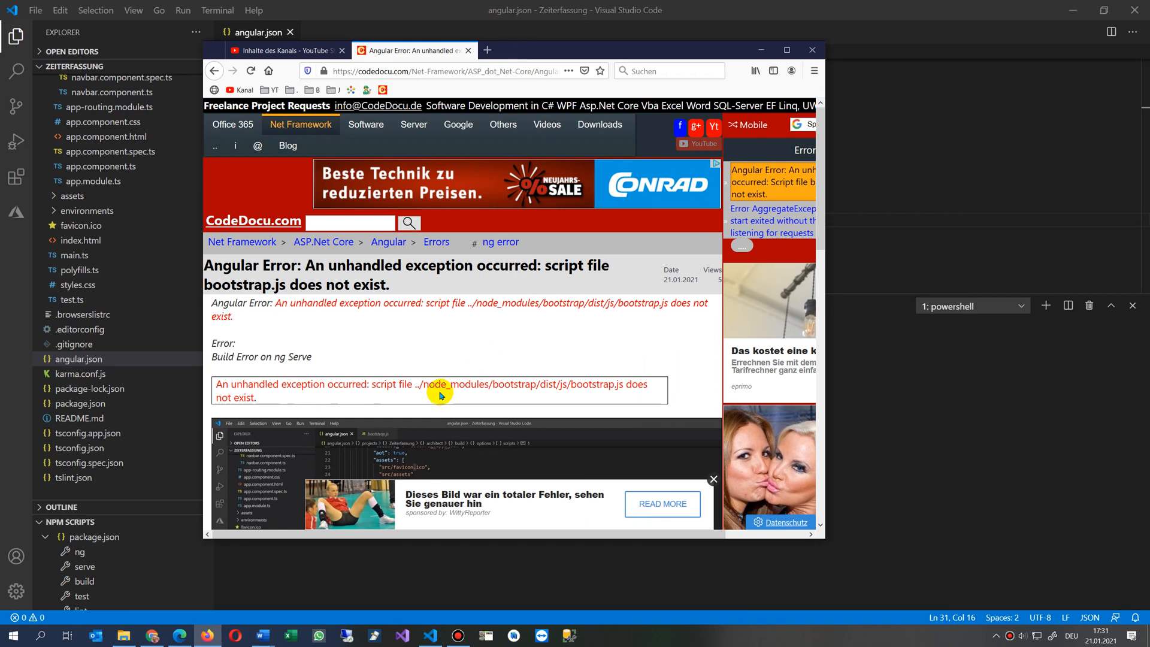
scroll("down", 3)
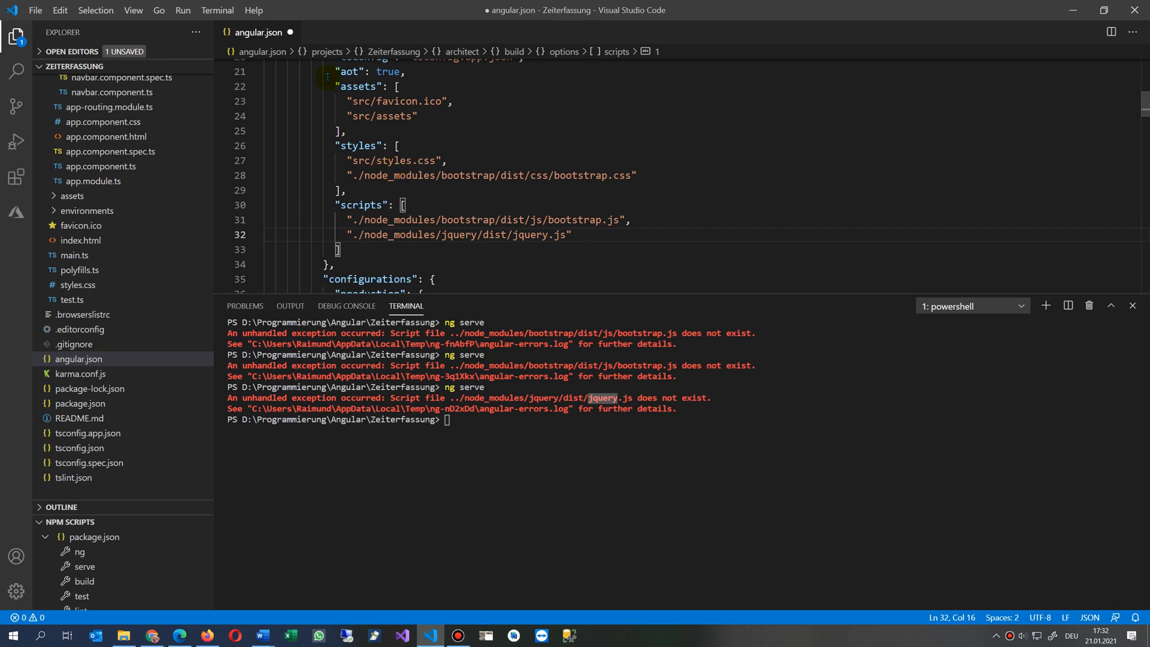
mouse_move(196, 195)
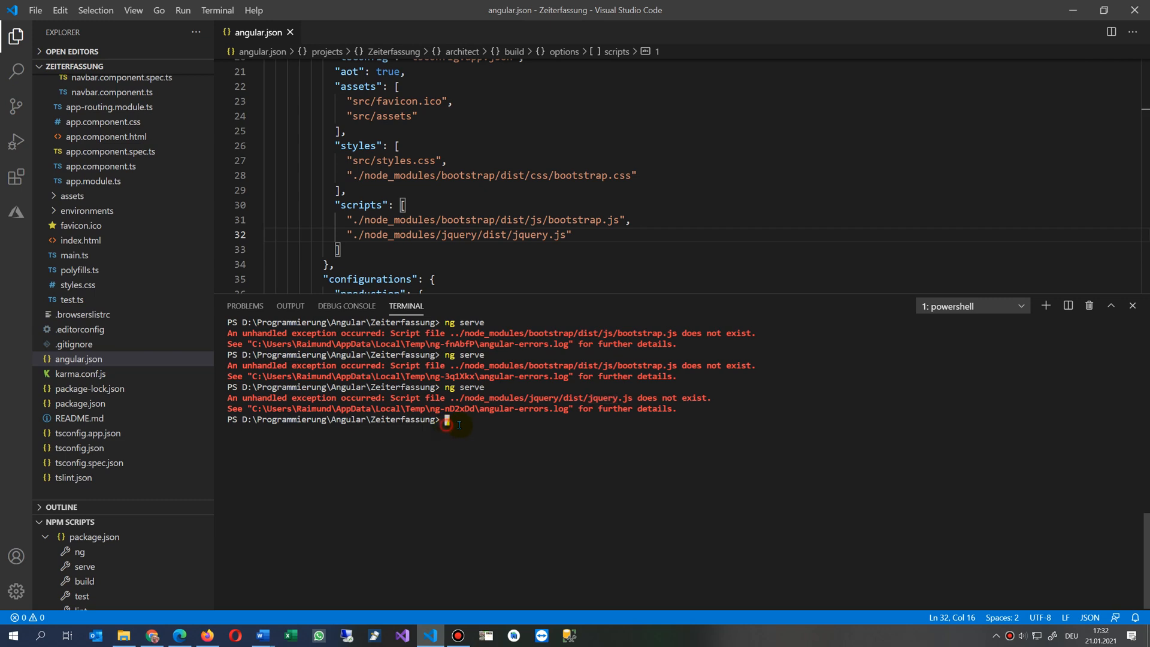
Run ng serve again after fixing the jquery.js path
type("ng serve")
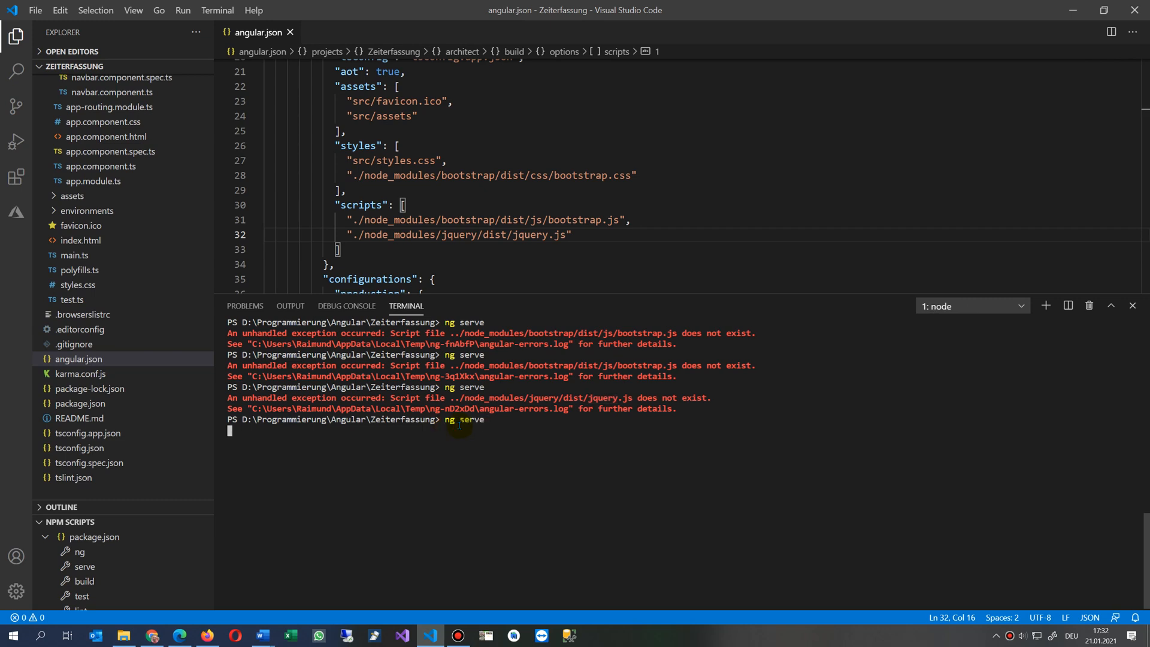